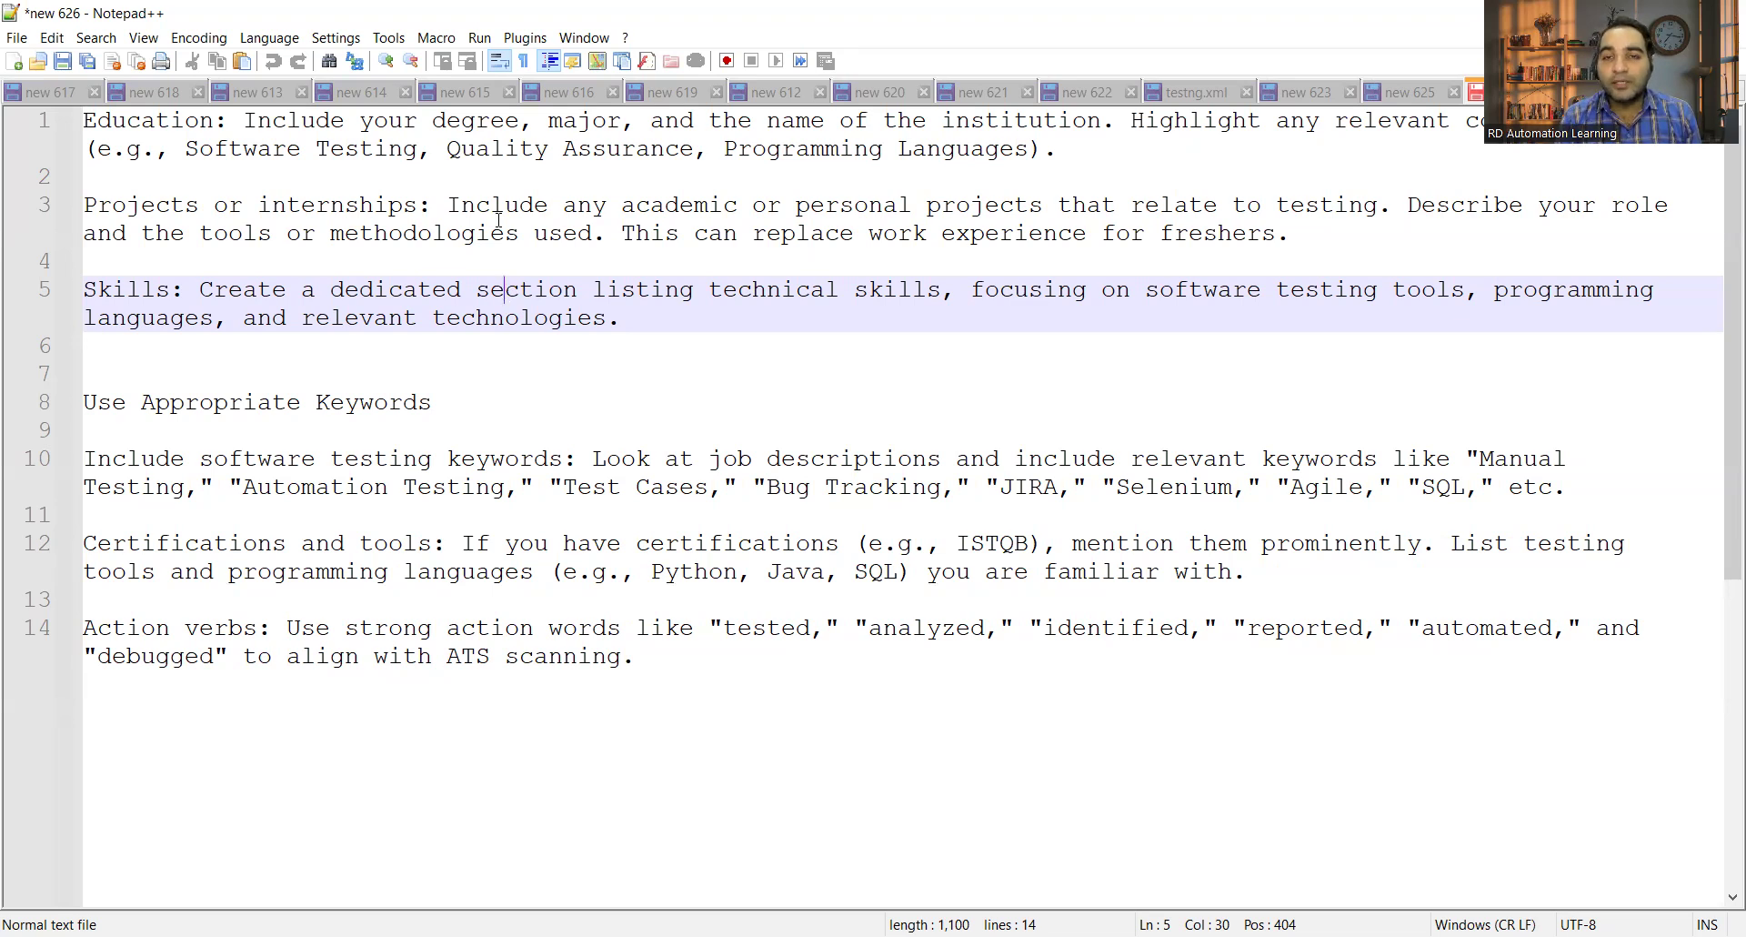
mouse_move(562, 8)
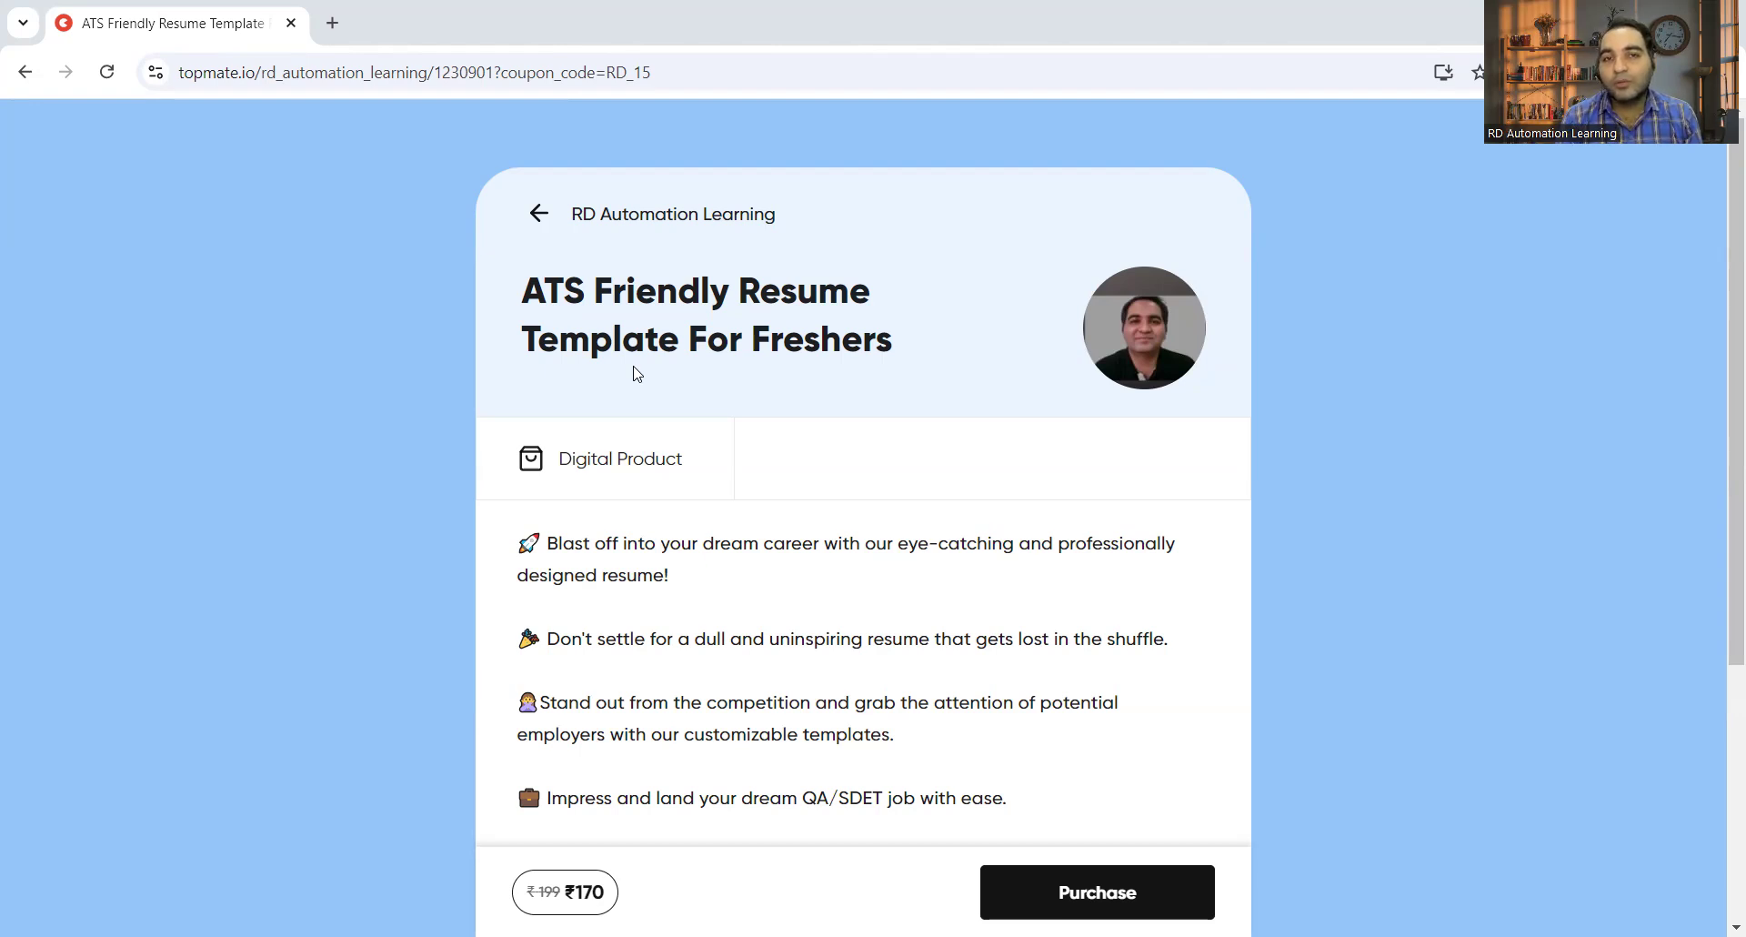
Step: Scroll the notes and place the caret on the Projects or internships line
scroll(down, 3)
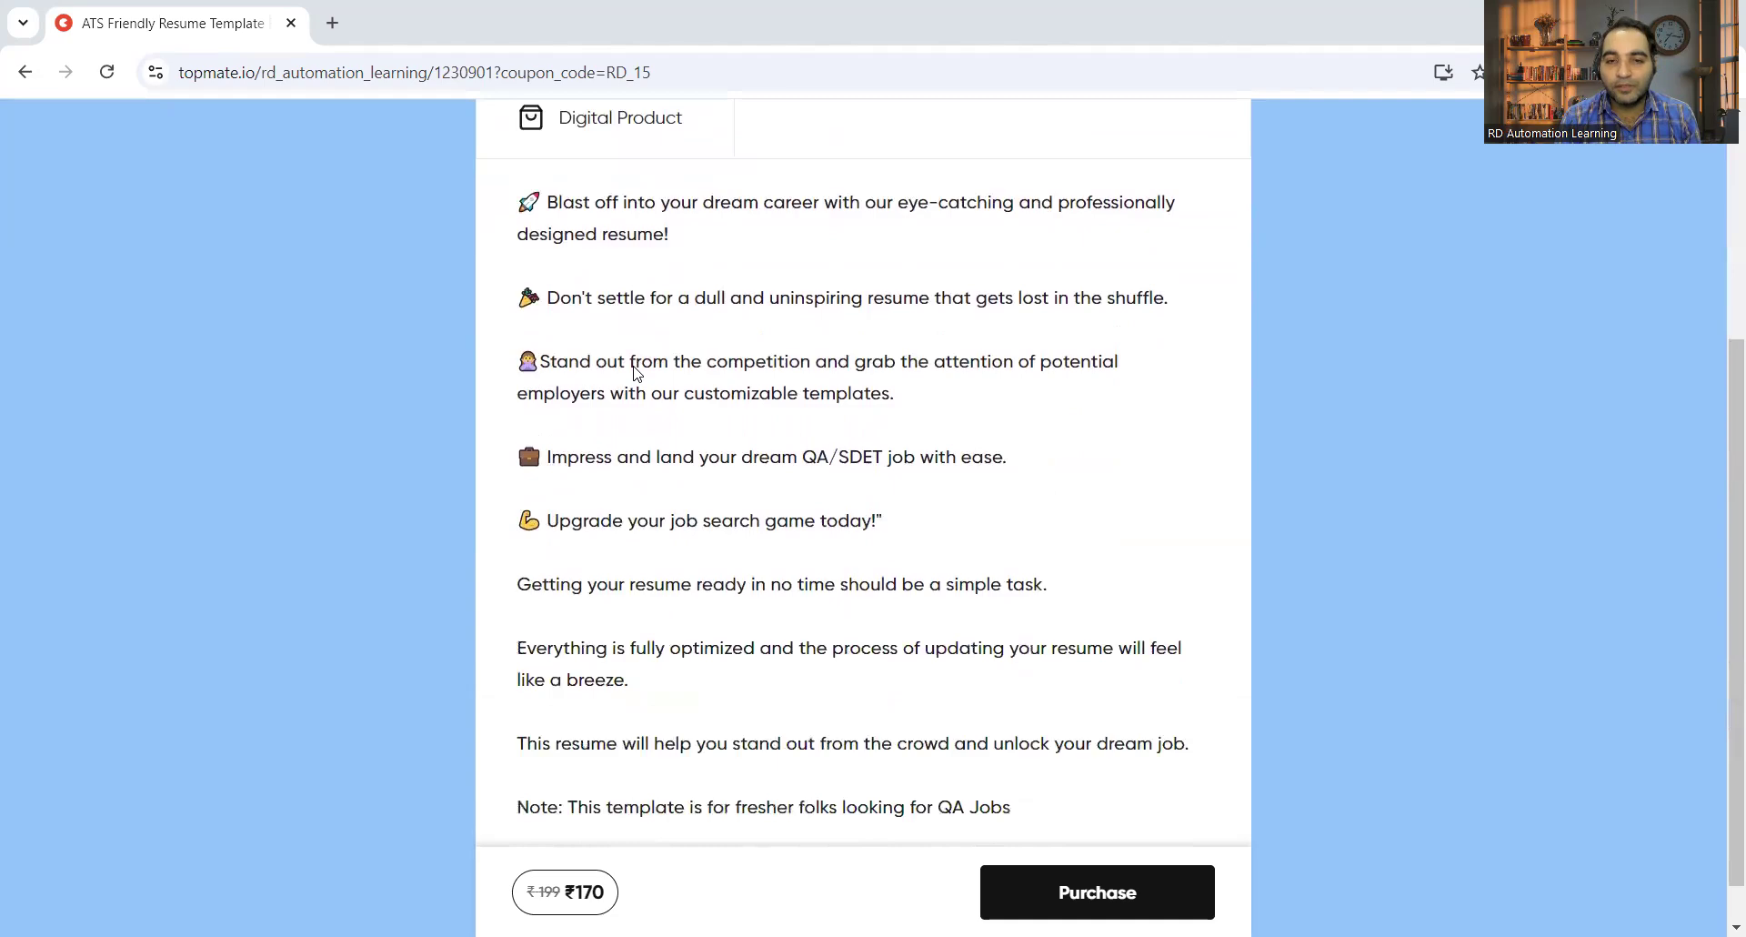
scroll(up, 3)
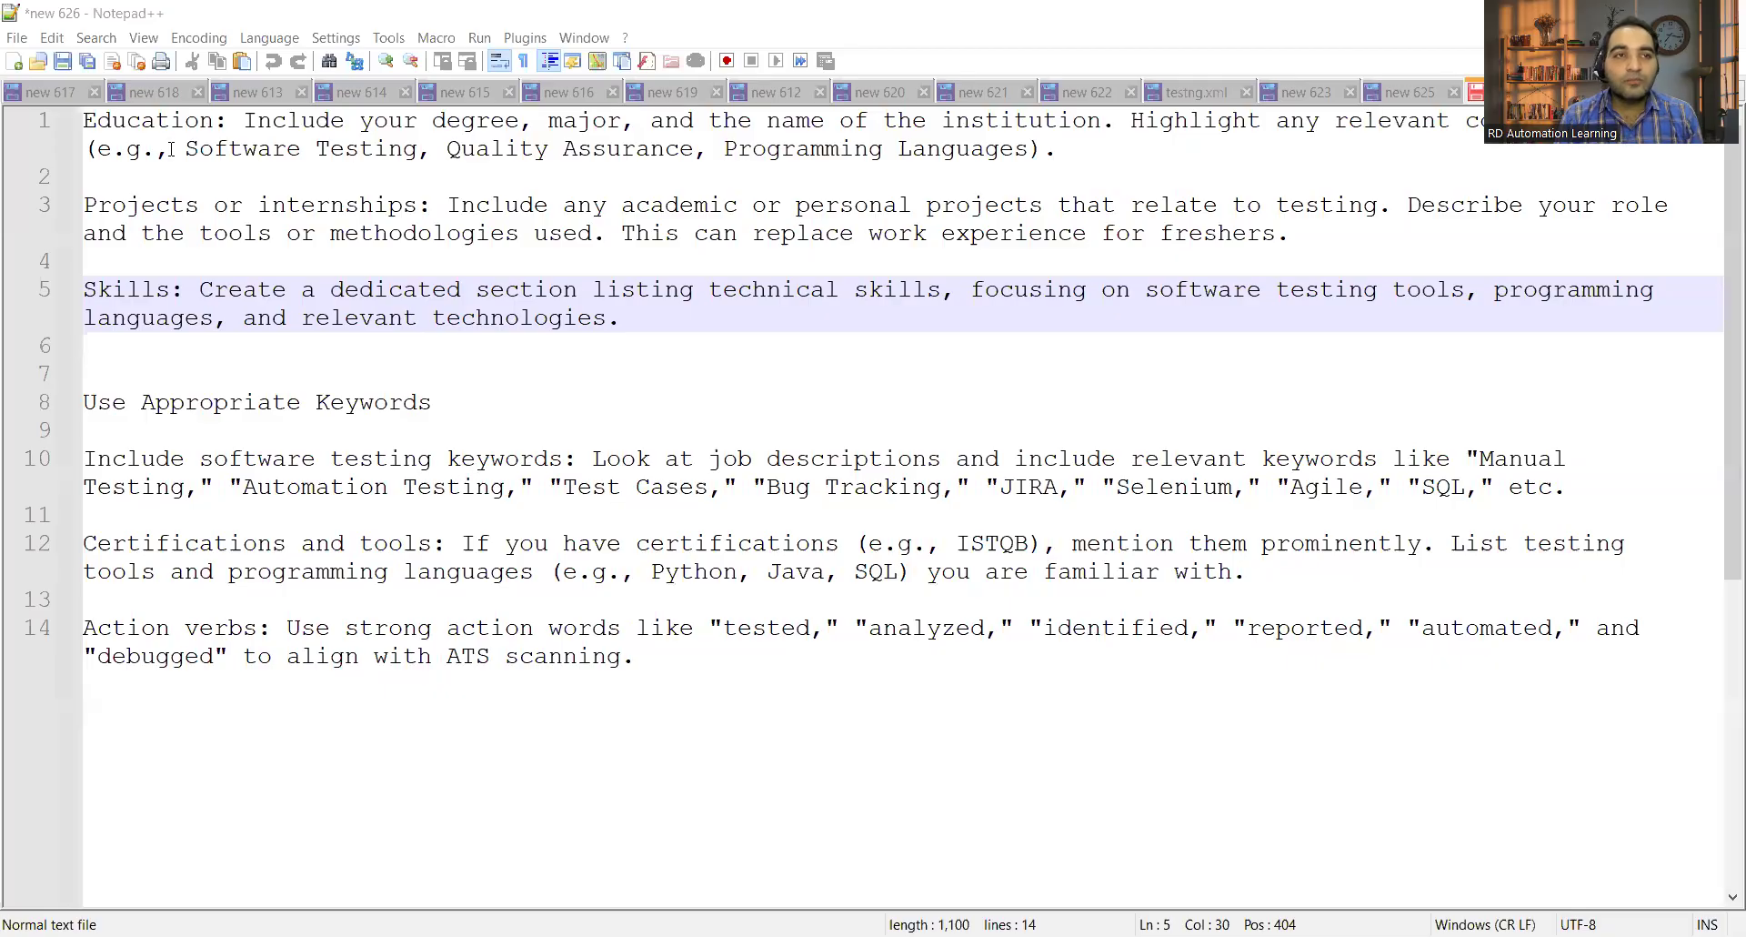
click(123, 204)
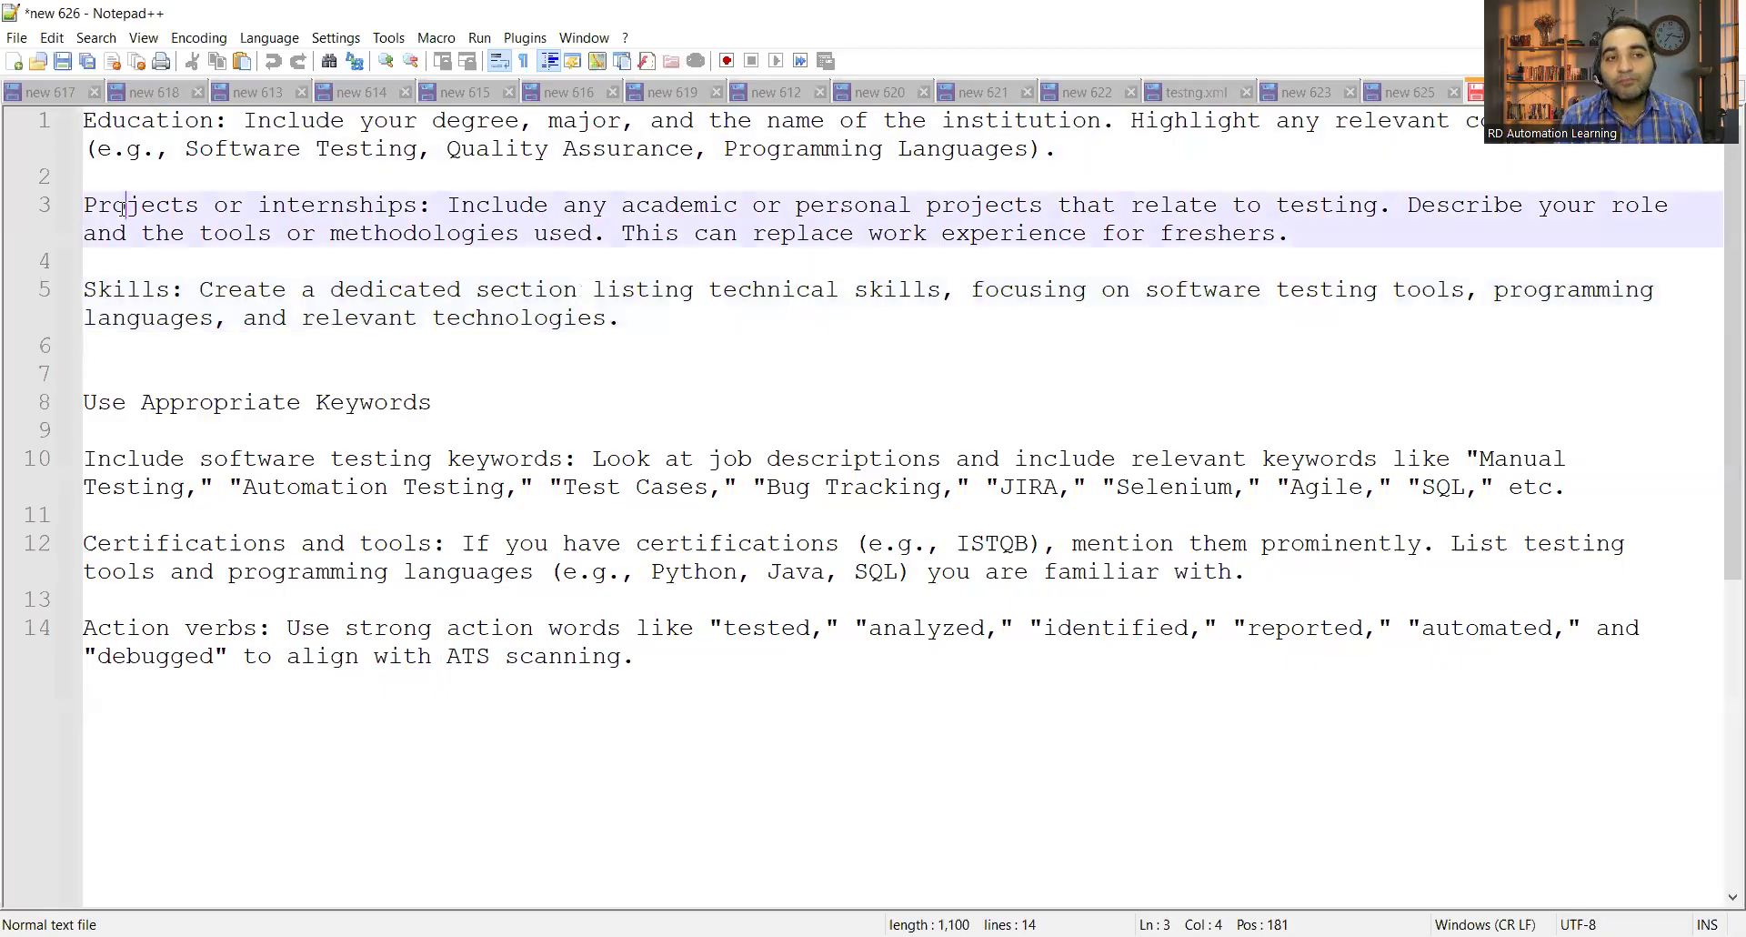
click(166, 288)
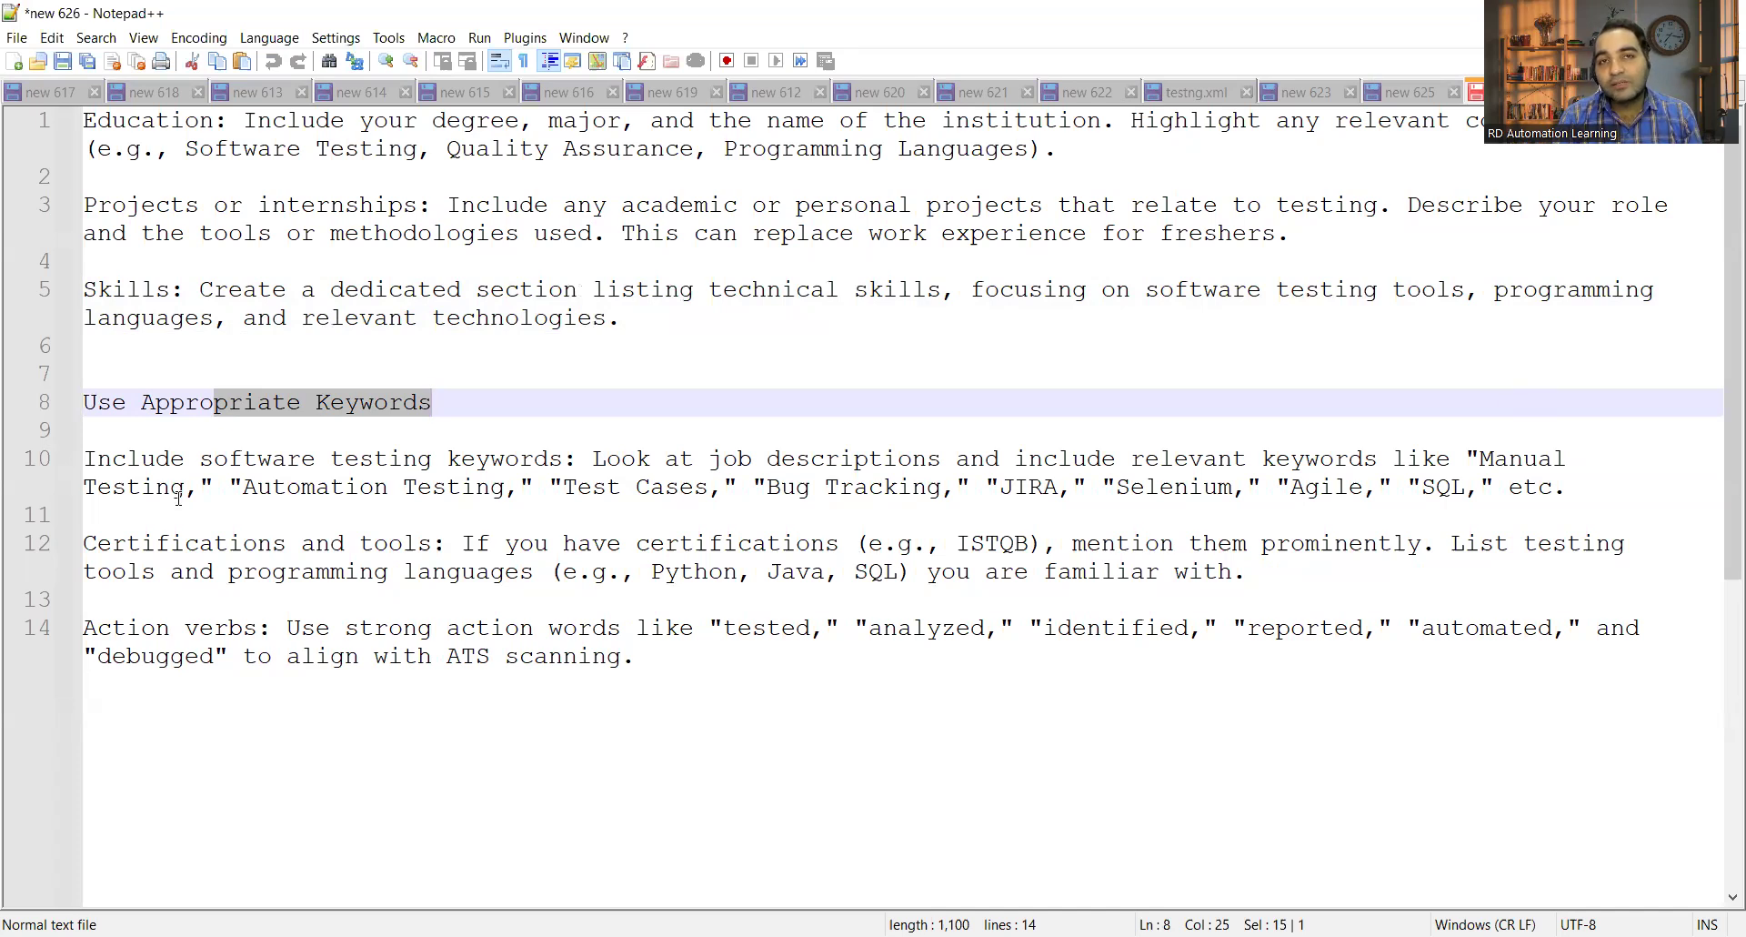
Step: Show the topmate.io freshers resume template page, scroll its description, and return to top
double_click(594, 487)
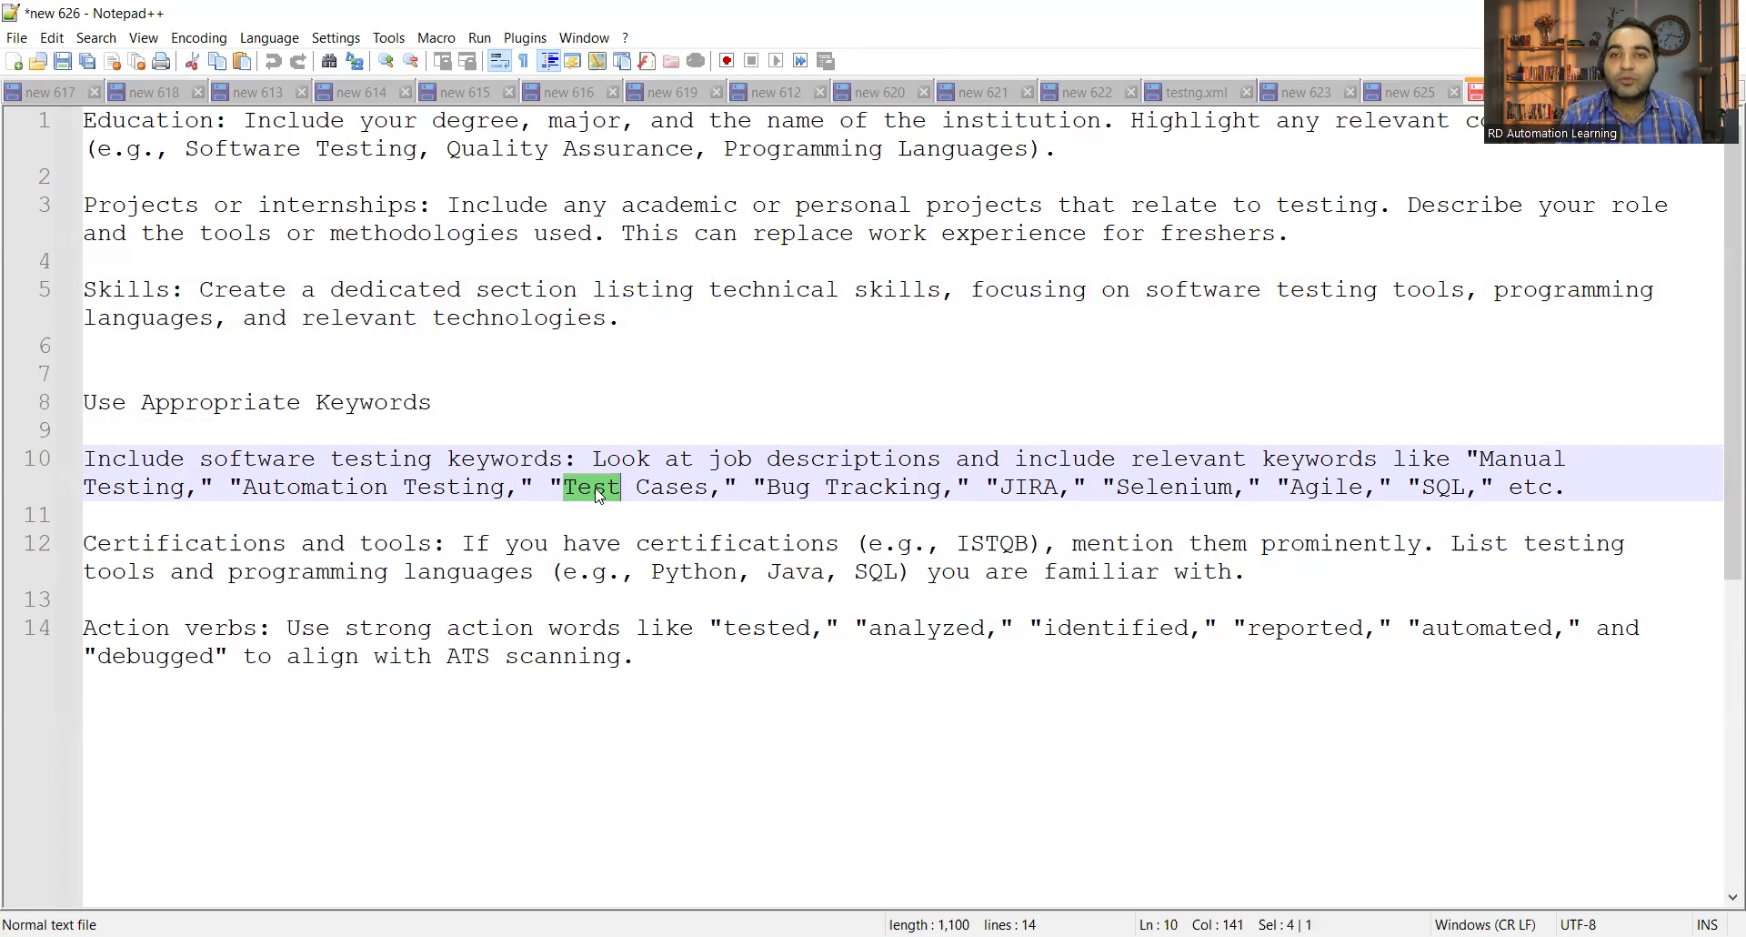
mouse_move(791, 10)
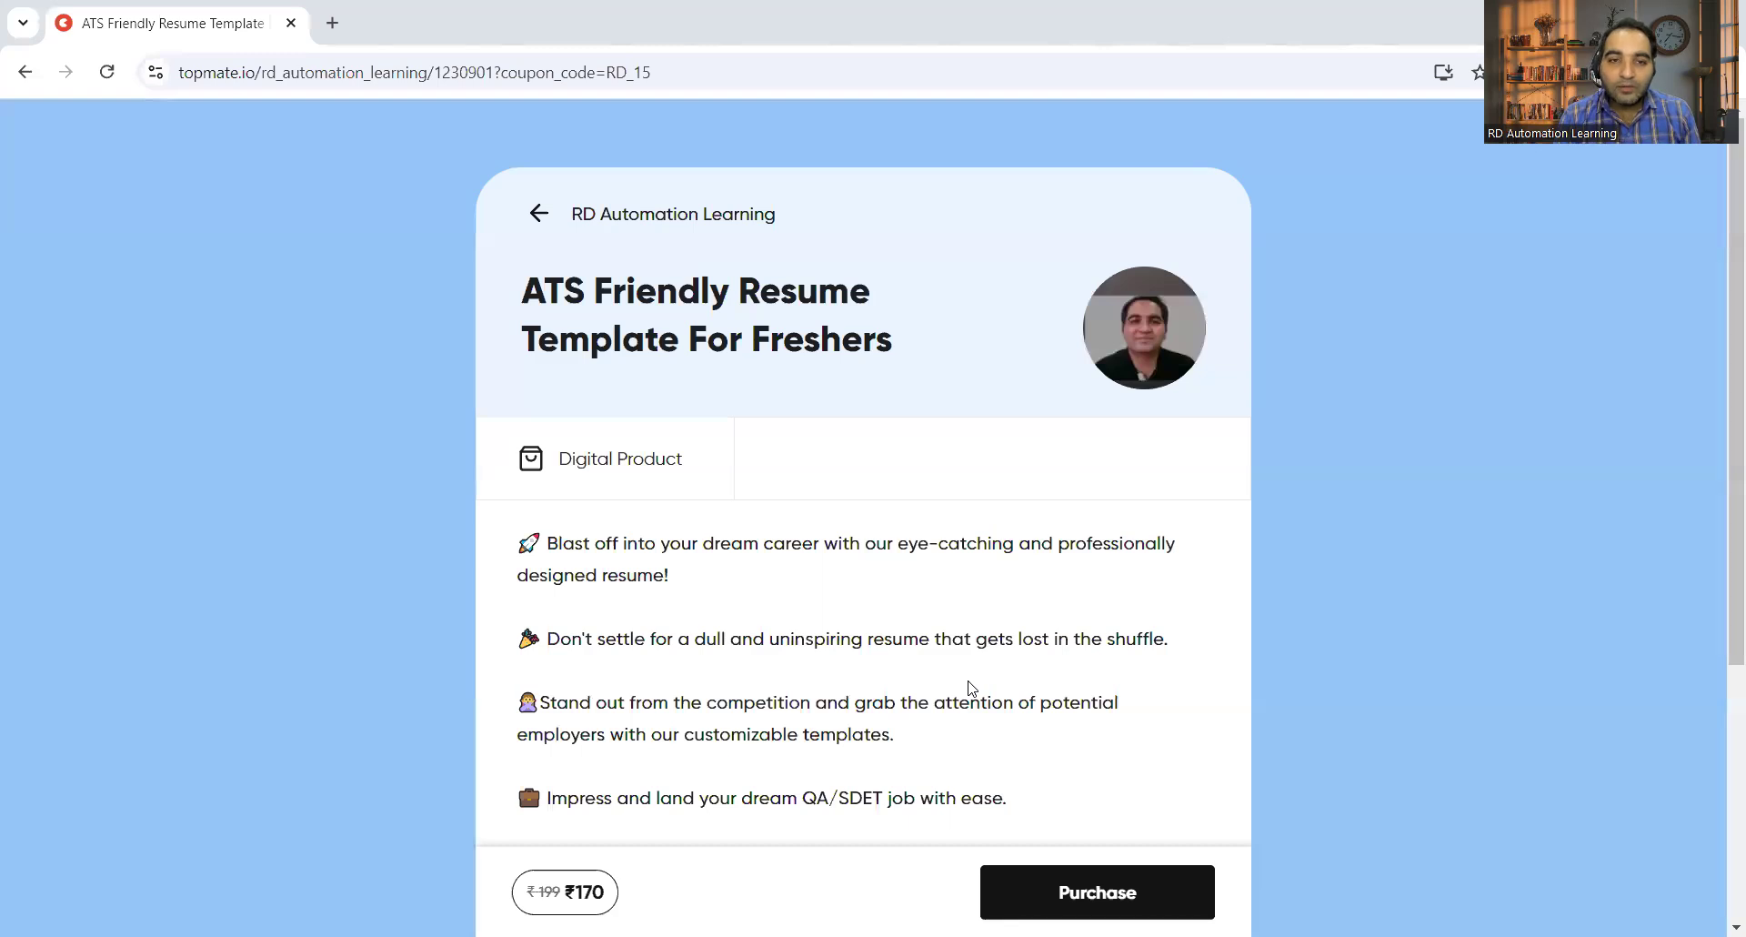
scroll(down, 3)
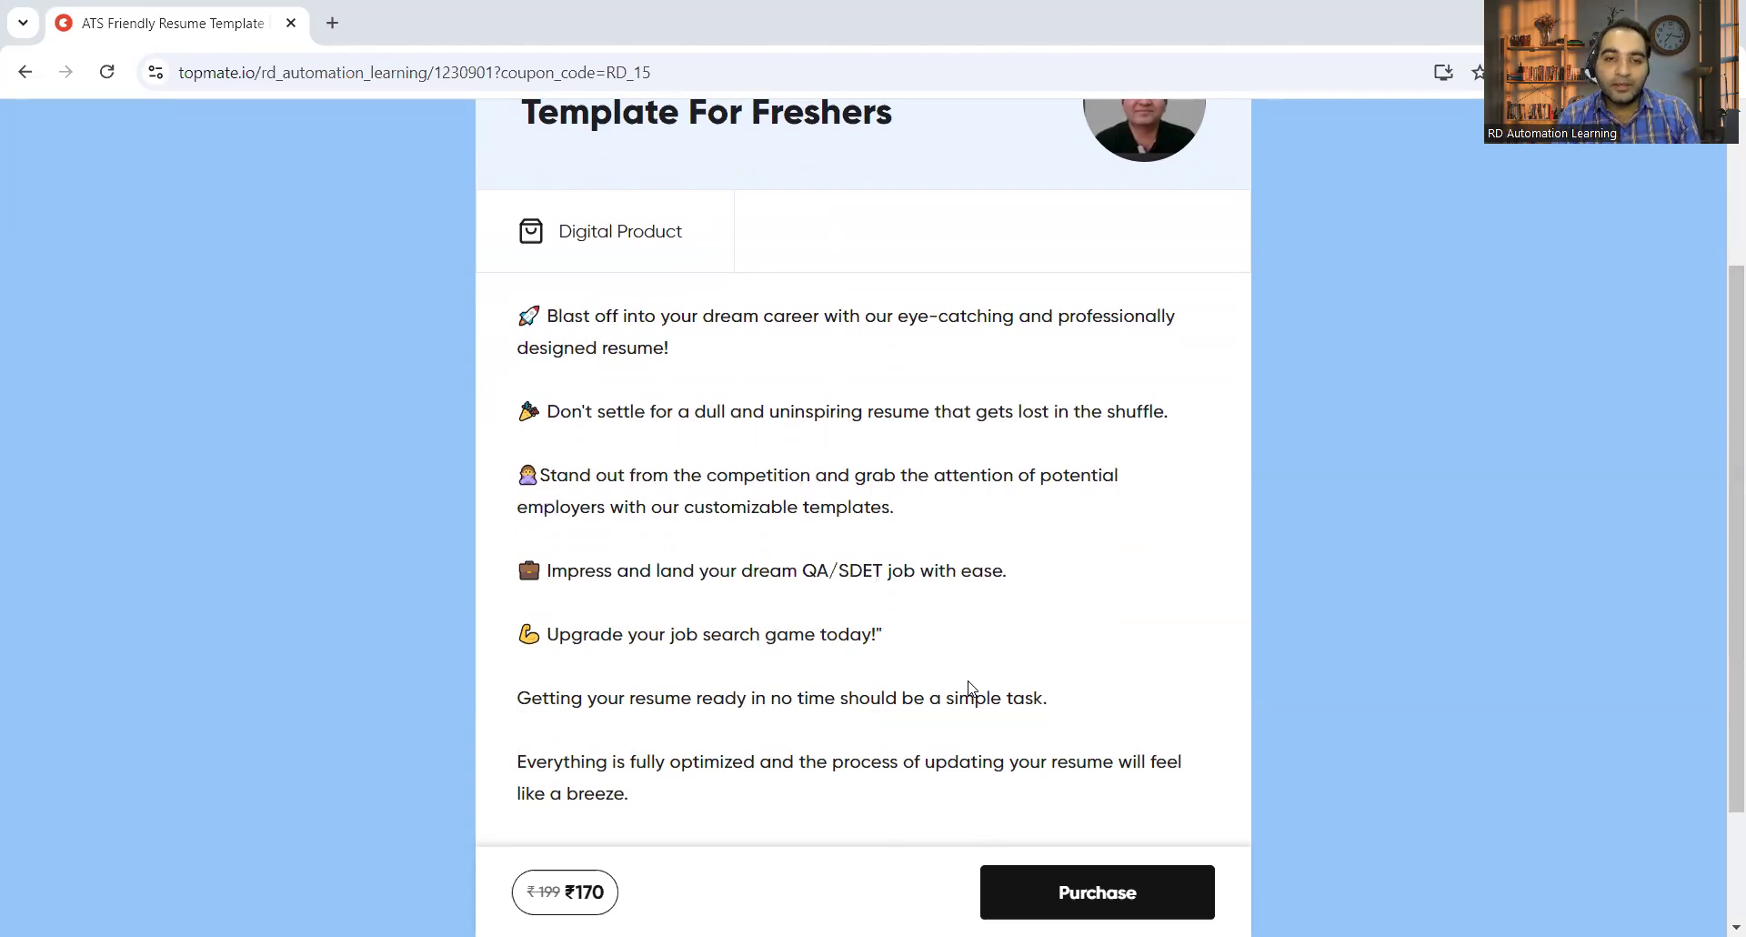
scroll(up, 3)
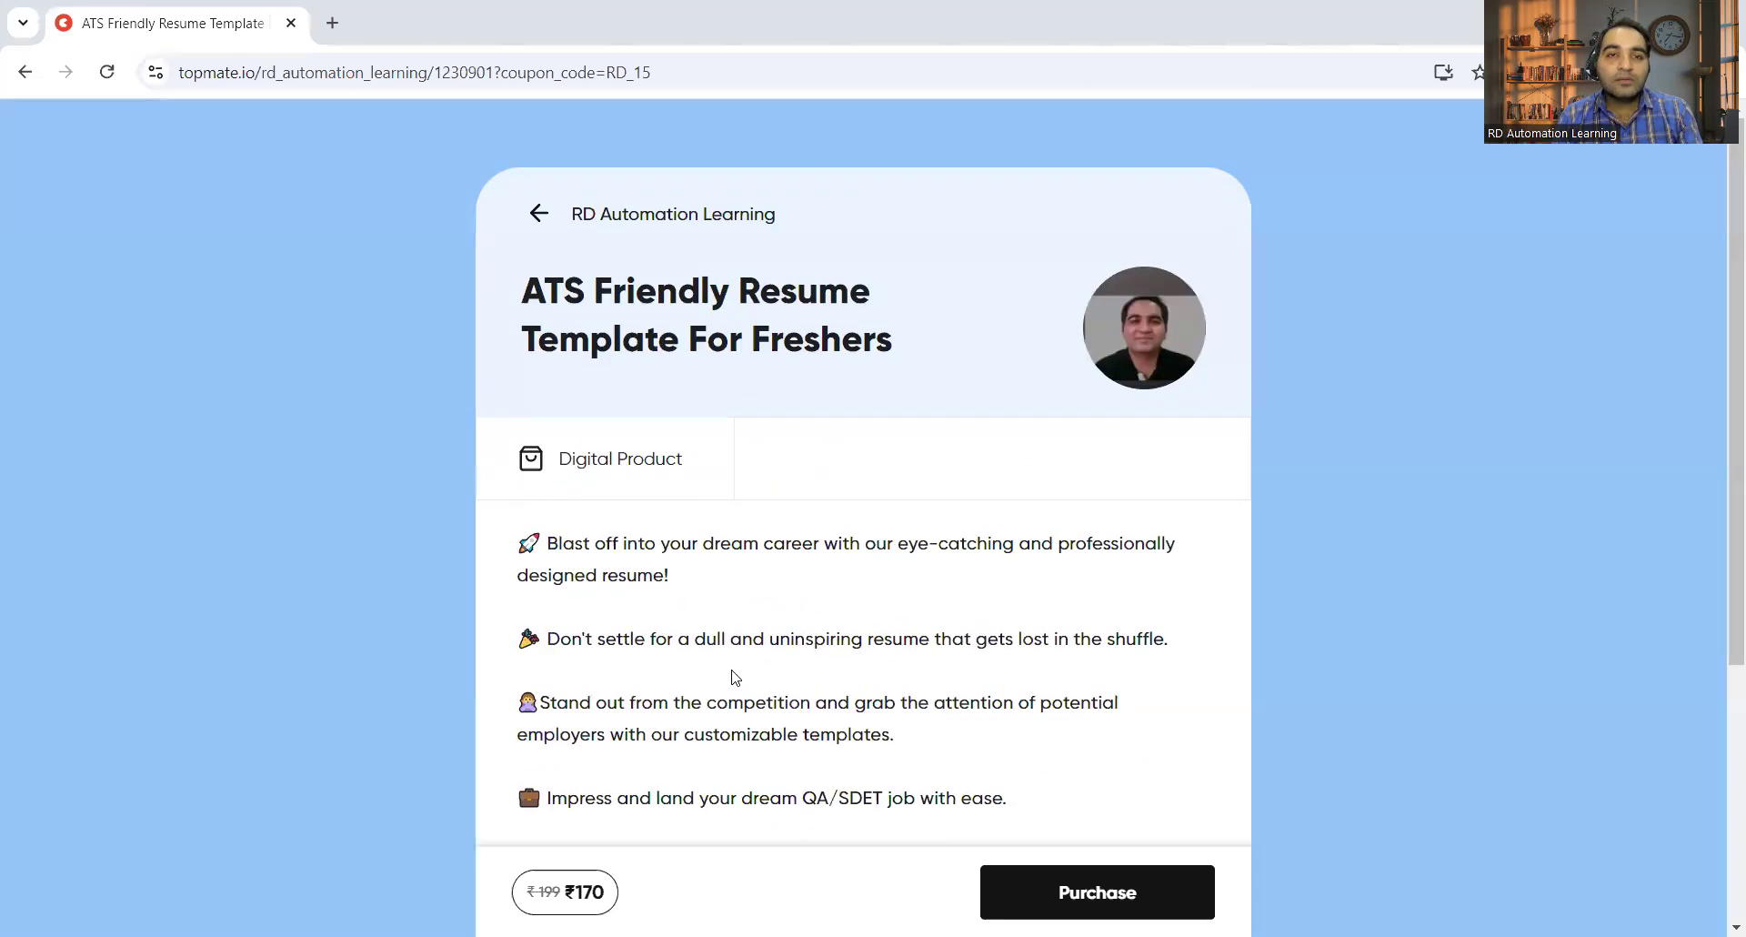